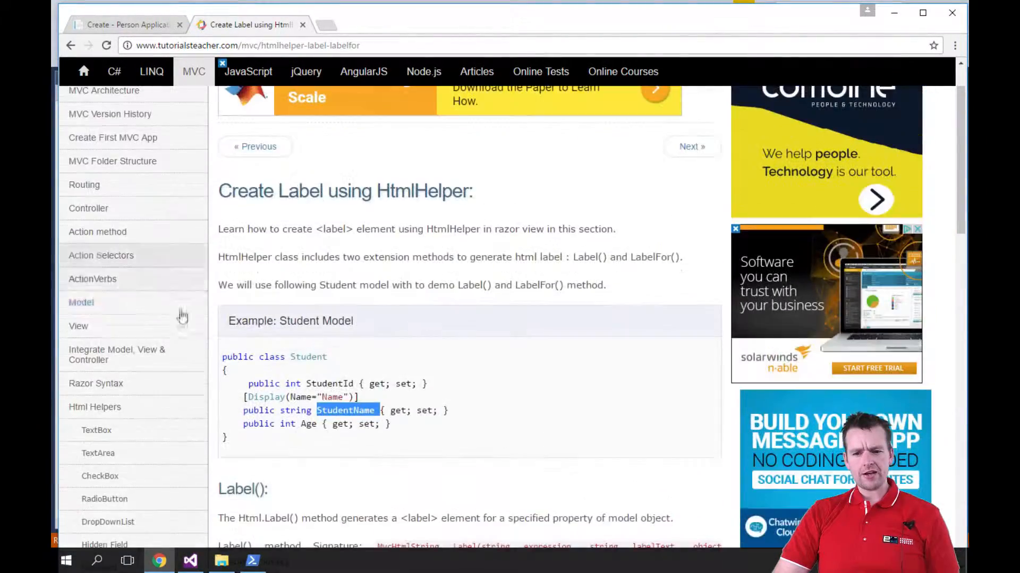
- Open the HtmlHelper Editor tutorial from the Html Helpers sidebar and scroll its data-type table
scroll(down, 3)
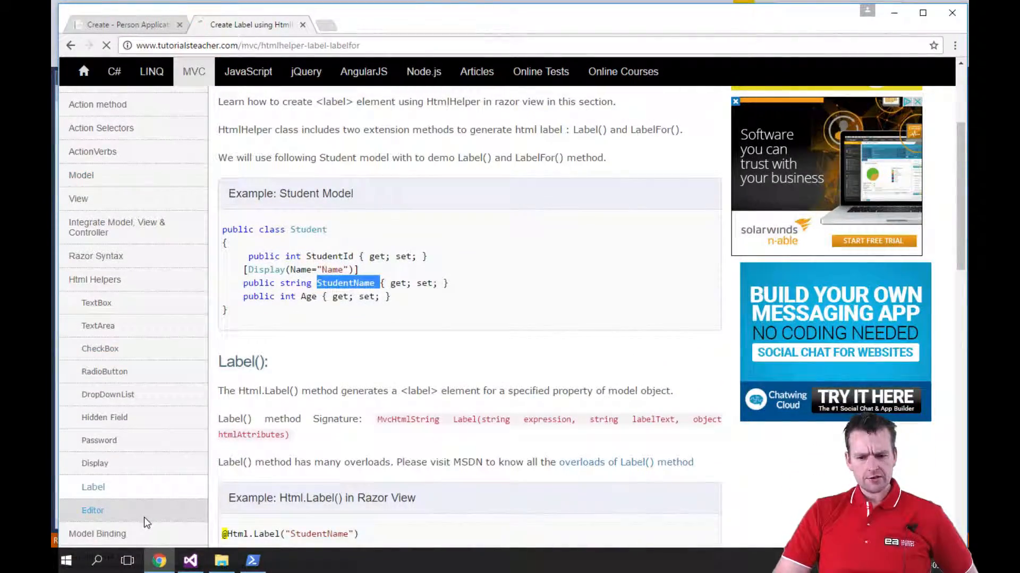
click(93, 510)
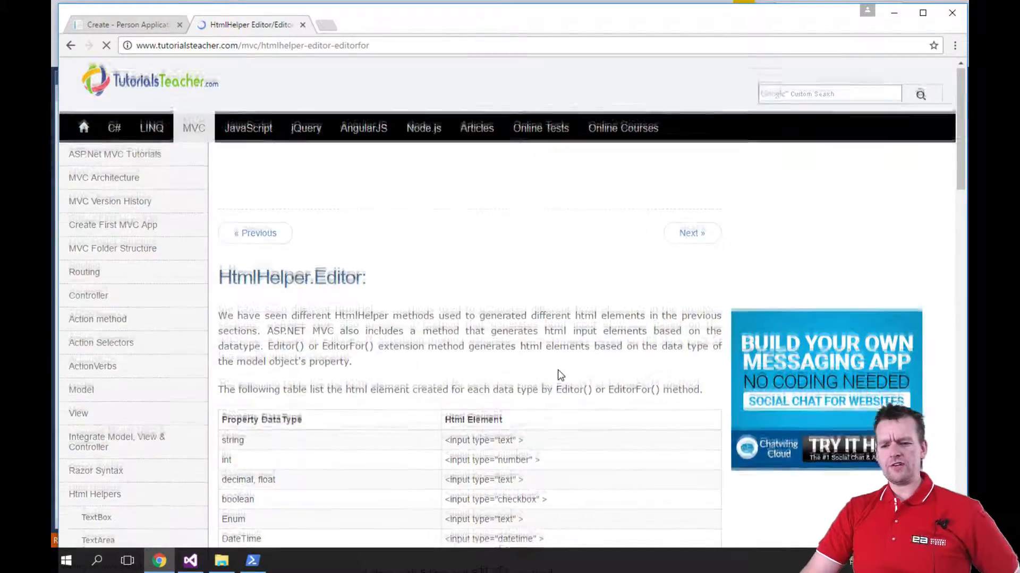
scroll(down, 3)
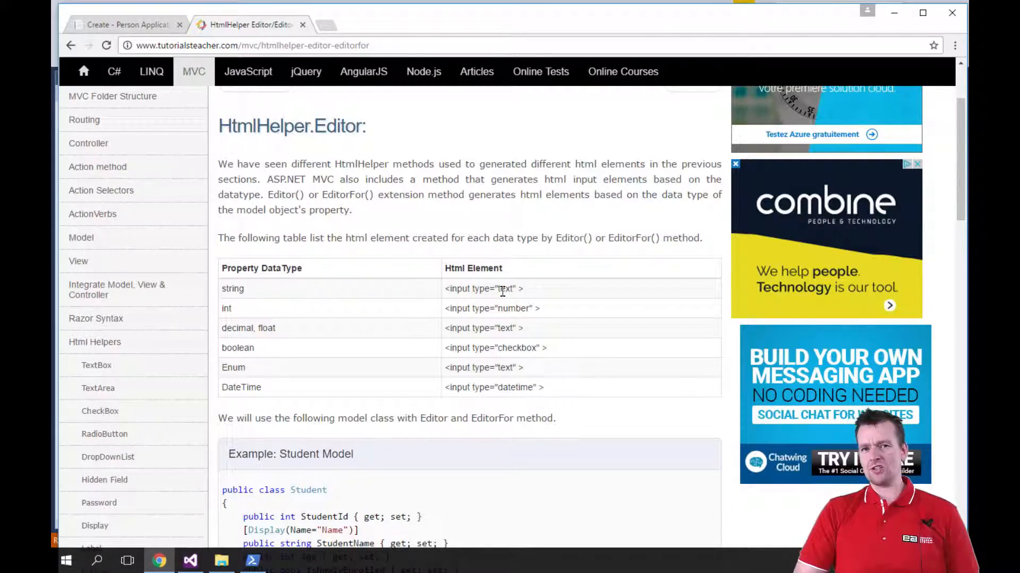
scroll(down, 3)
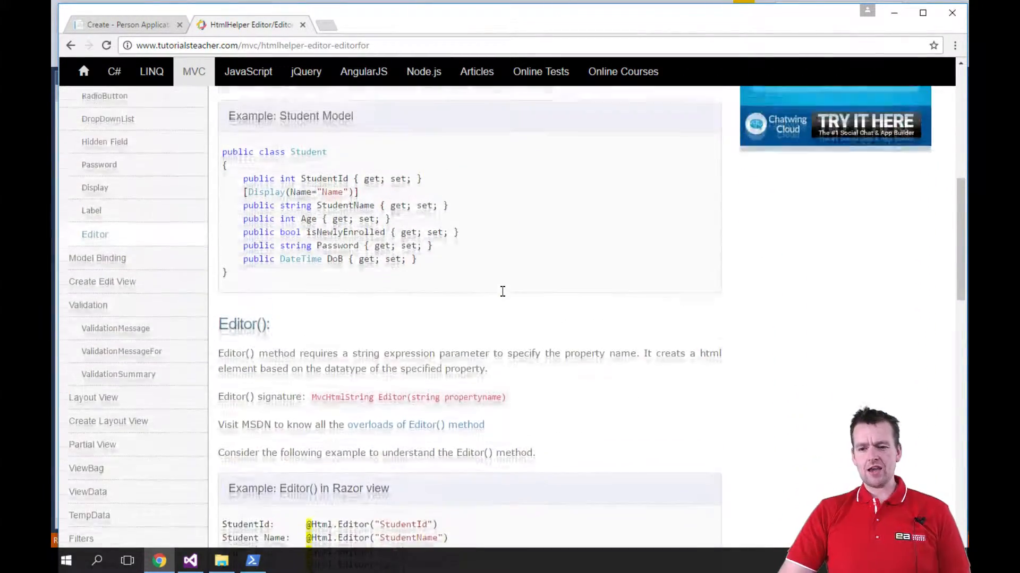
scroll(up, 3)
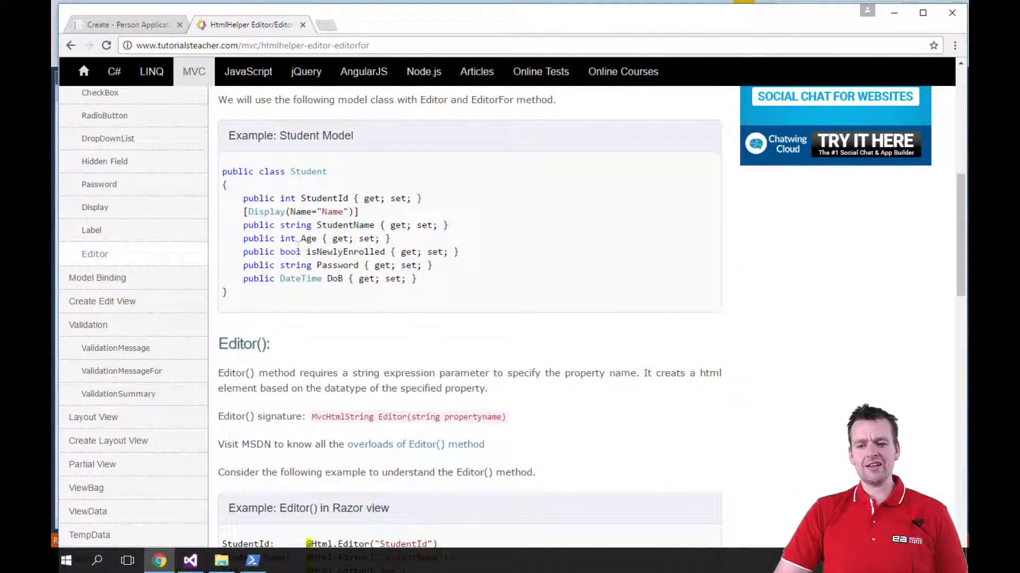
- Highlight the int type on the Student model's Age property and review the example
double_click(288, 198)
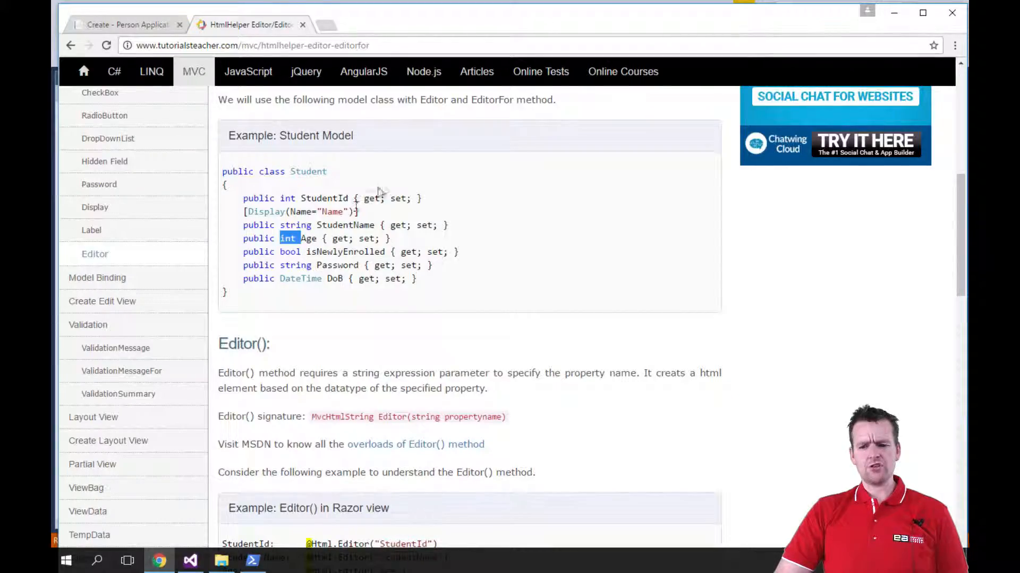
scroll(up, 3)
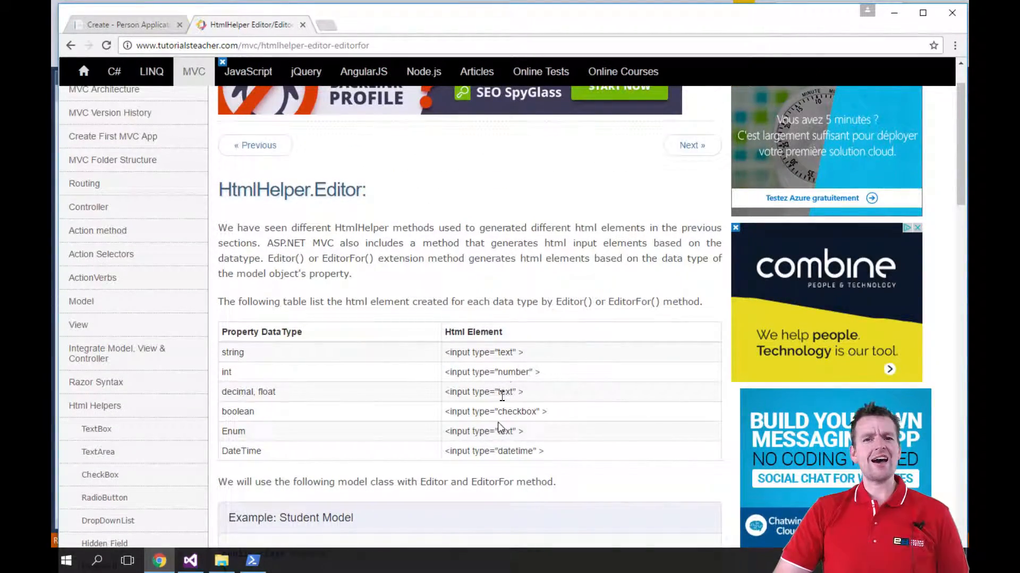
scroll(down, 3)
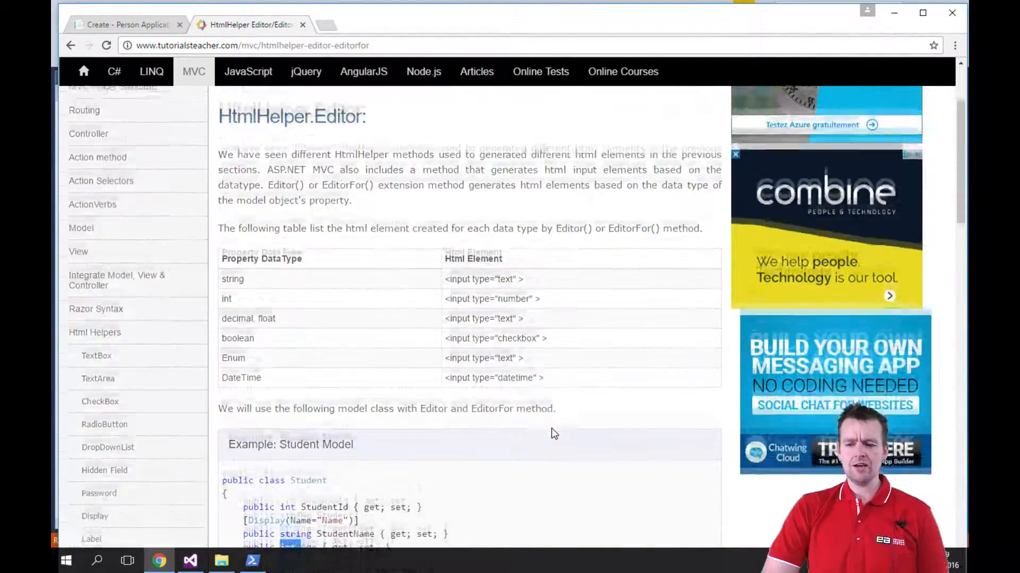
scroll(down, 3)
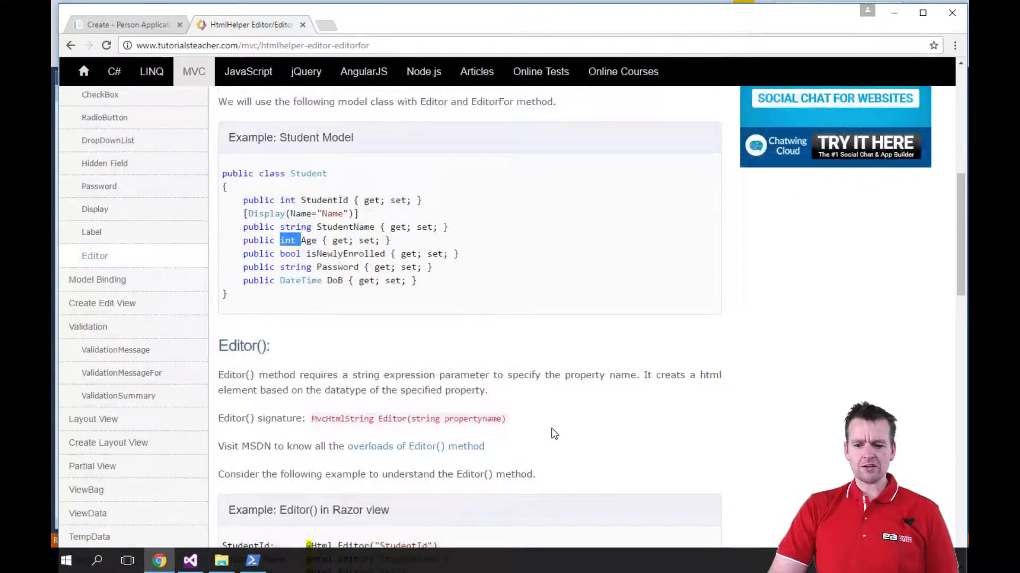
scroll(down, 3)
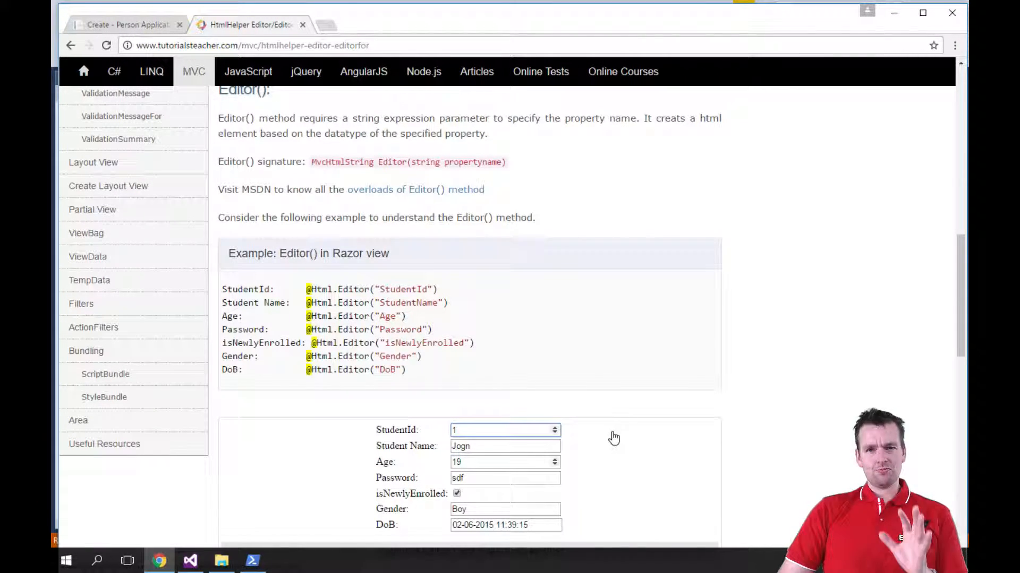
mouse_move(622, 431)
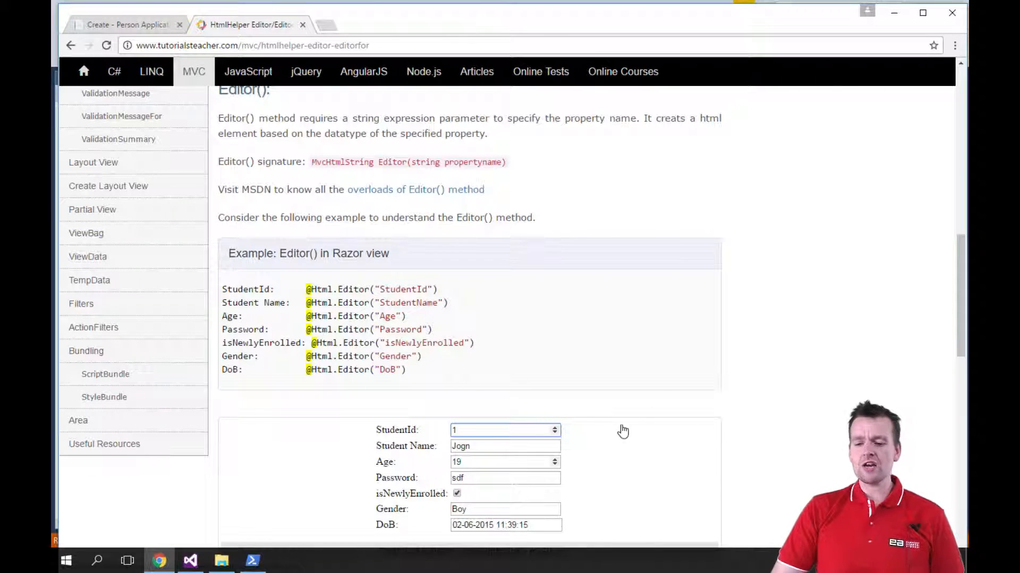
mouse_move(291, 293)
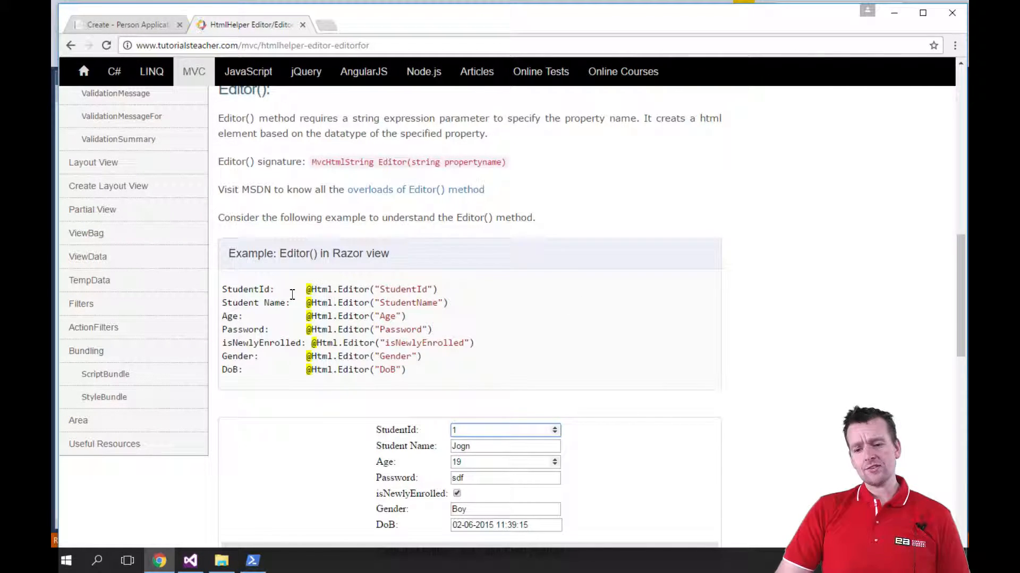
mouse_move(261, 390)
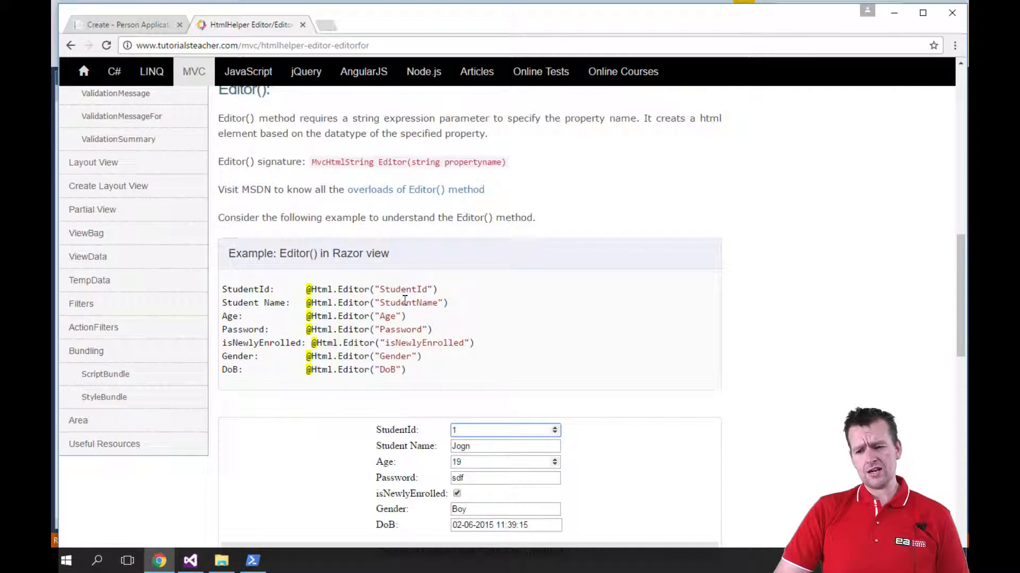
mouse_move(727, 481)
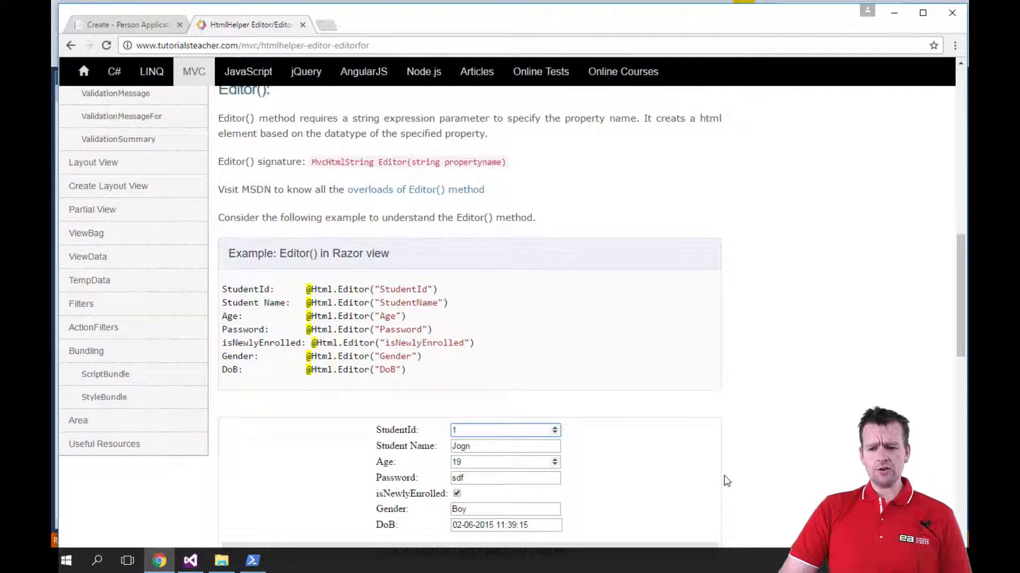
scroll(down, 3)
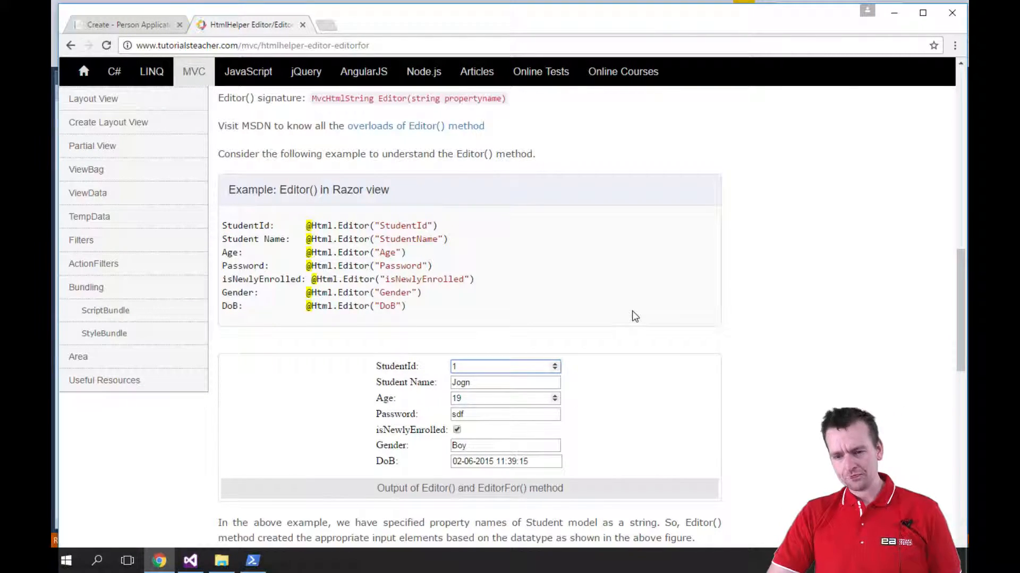
scroll(up, 3)
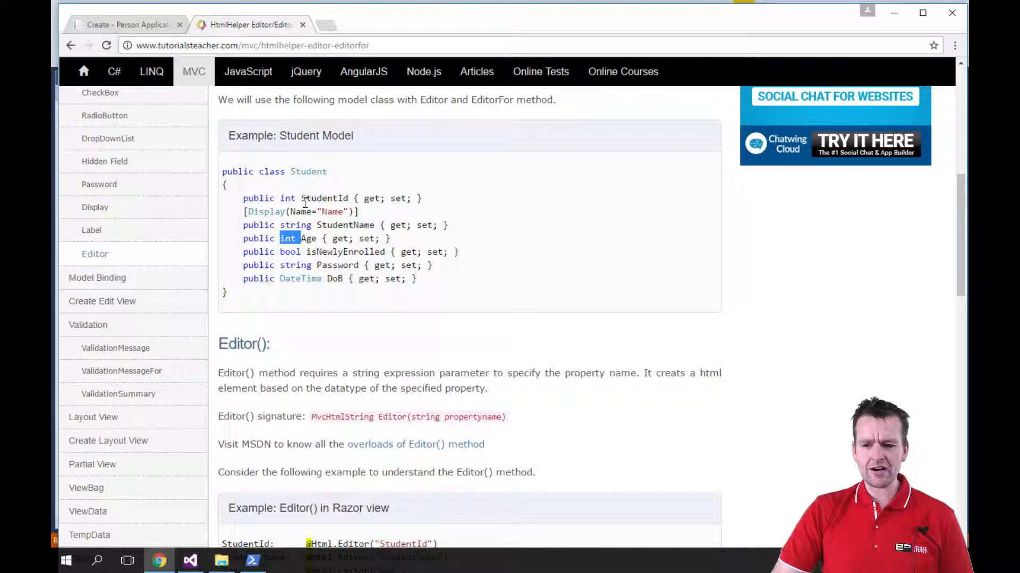
scroll(down, 3)
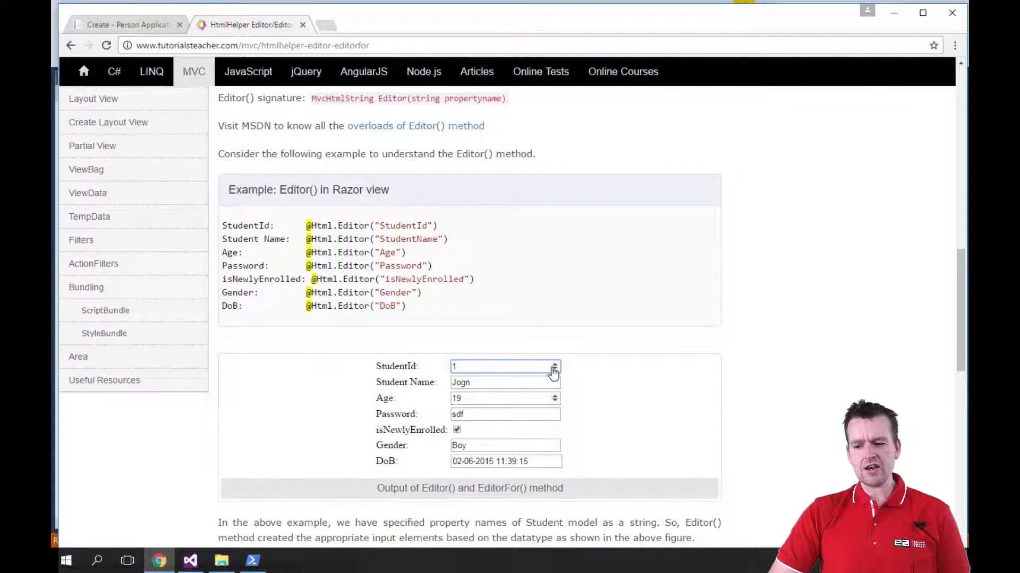
mouse_move(471, 388)
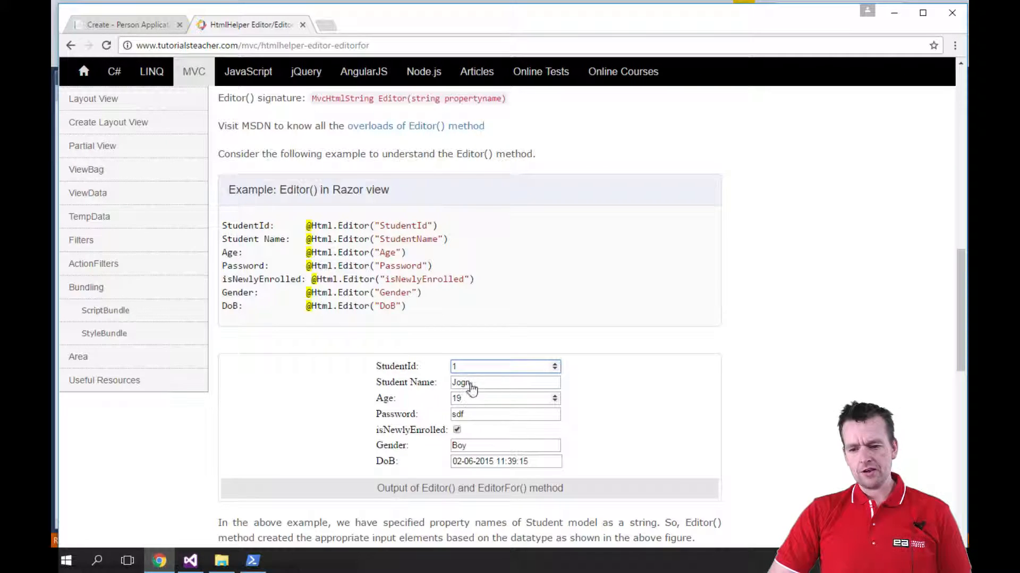
scroll(up, 3)
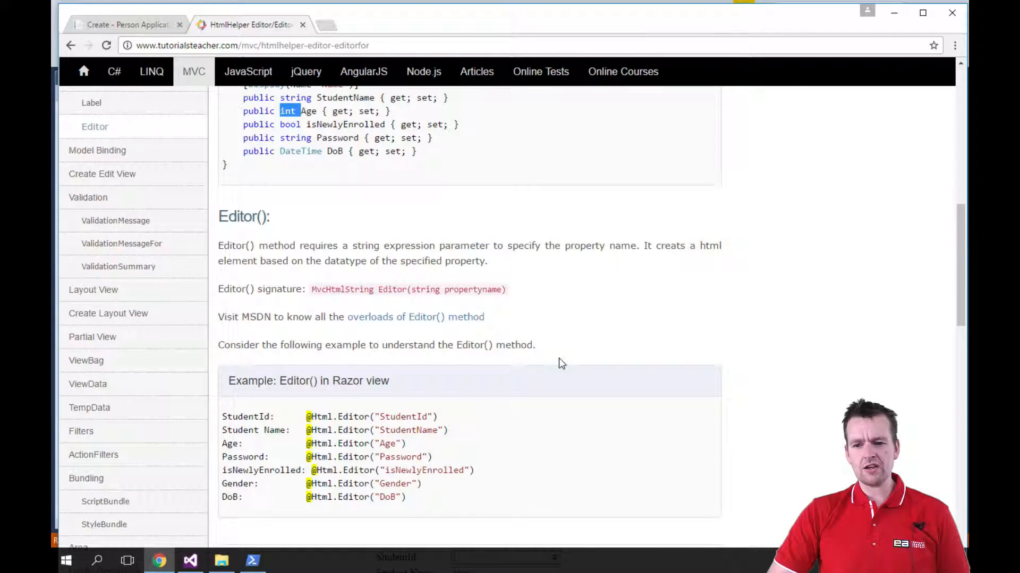
scroll(down, 3)
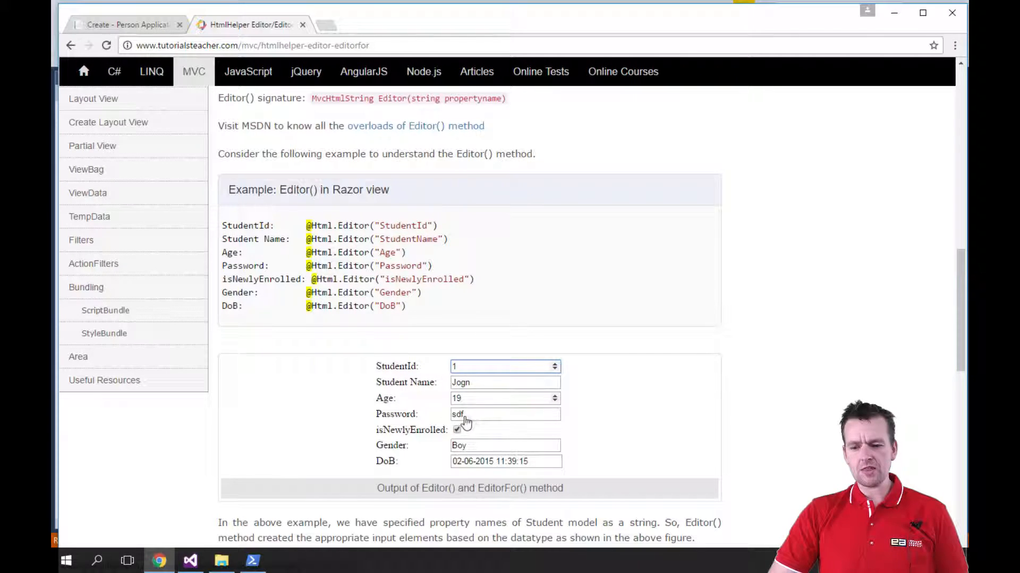
scroll(up, 3)
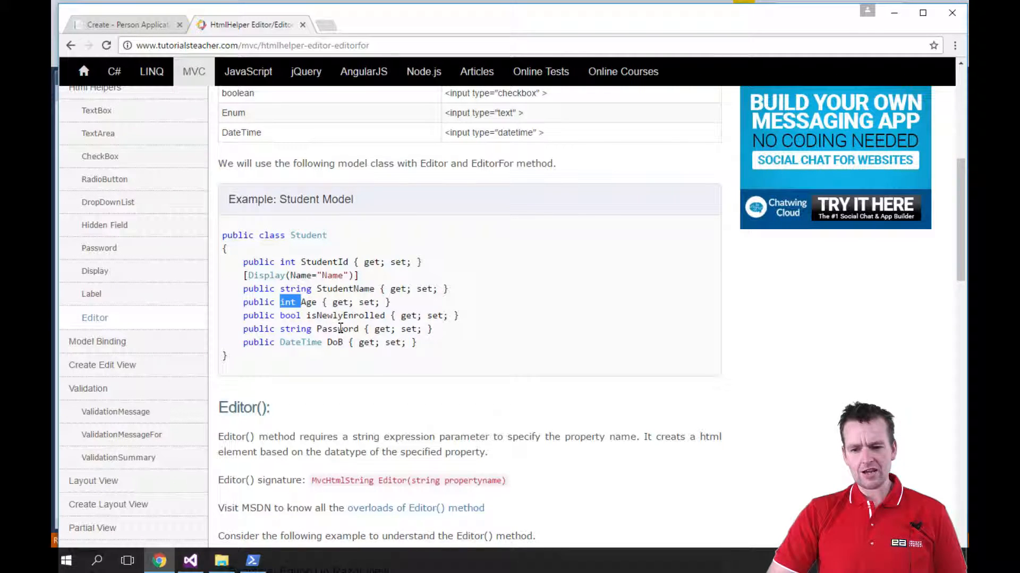
scroll(up, 3)
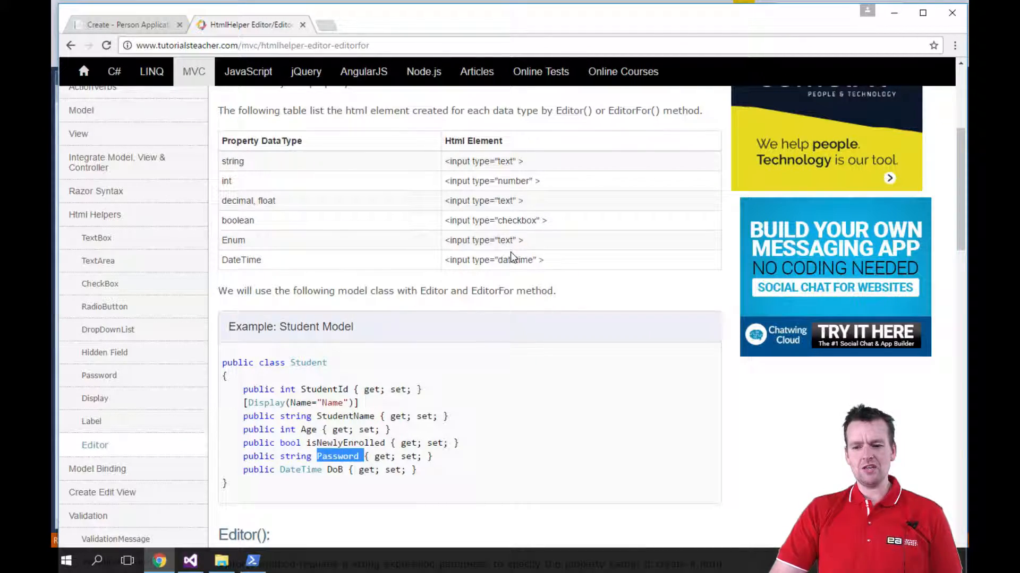
scroll(down, 3)
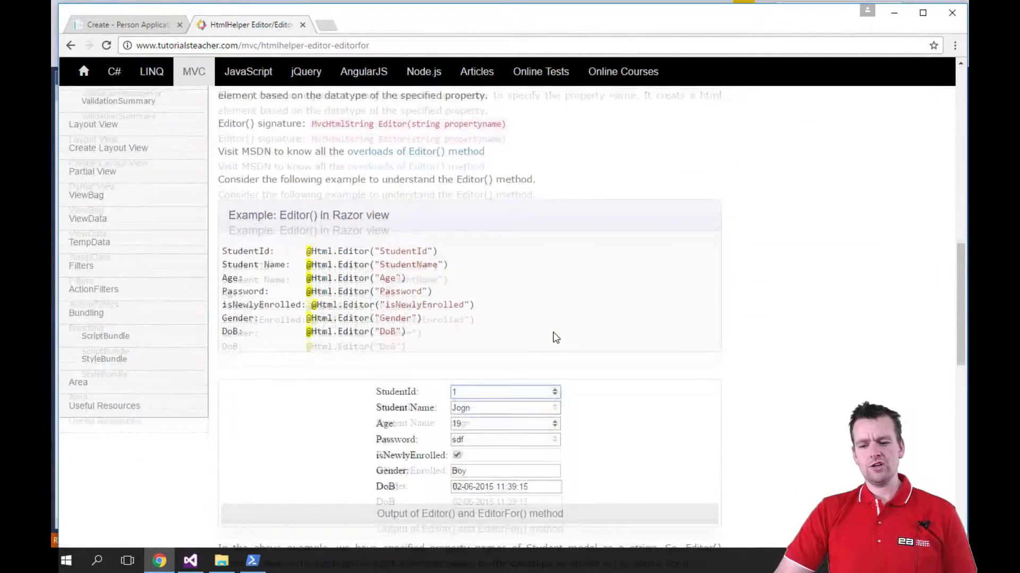
scroll(down, 3)
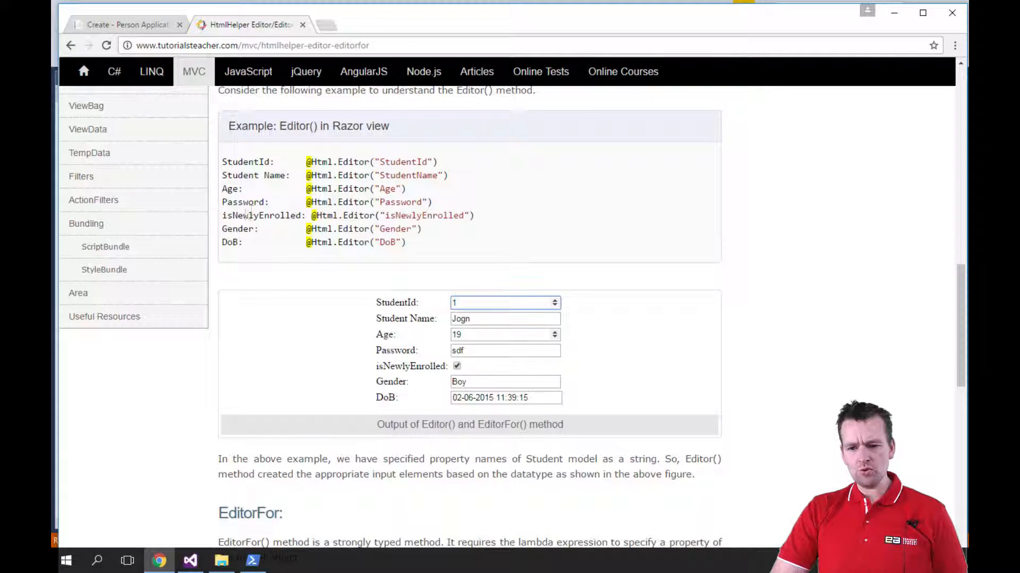
mouse_move(511, 397)
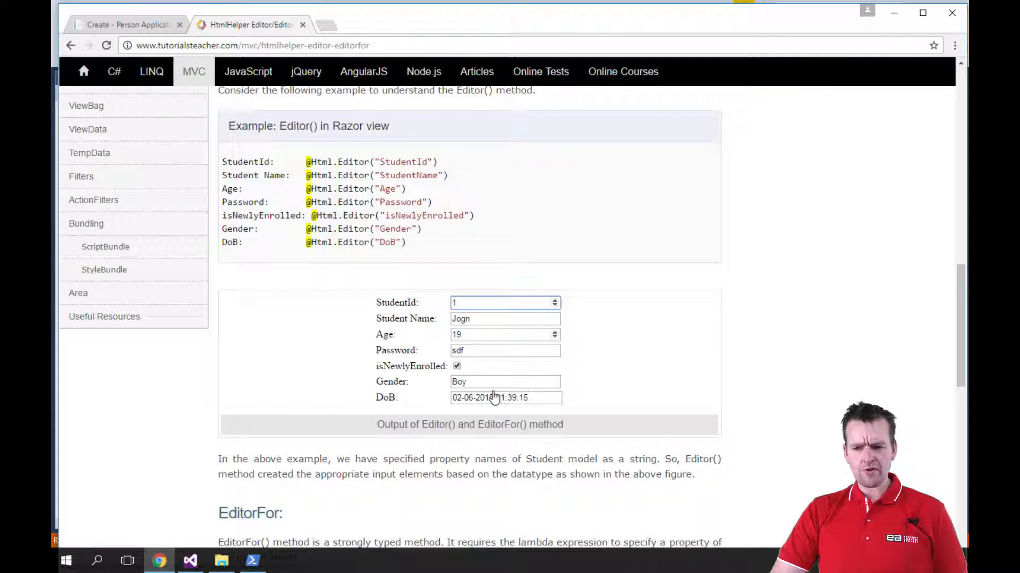
scroll(up, 3)
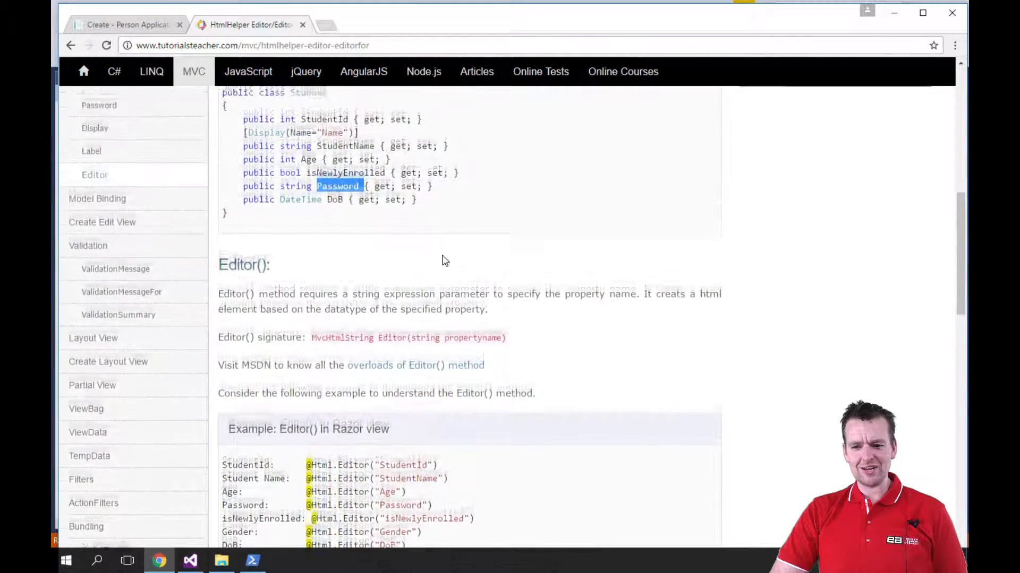
scroll(up, 3)
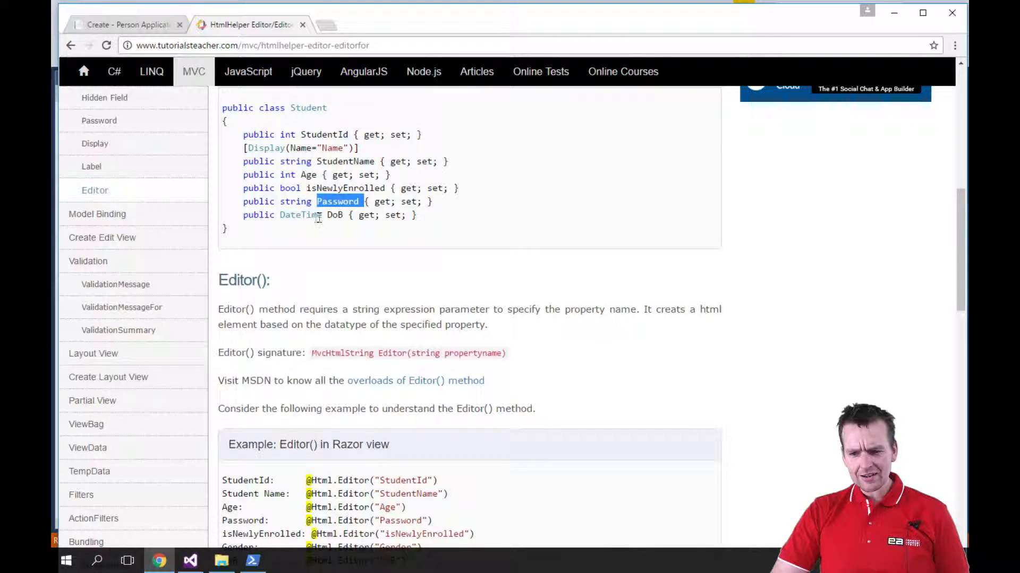
mouse_move(342, 259)
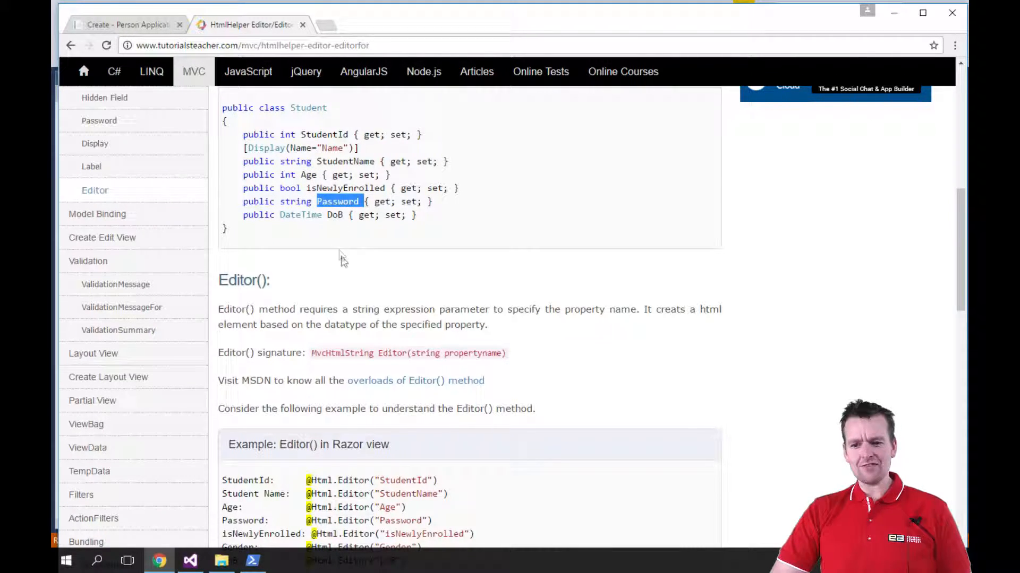
scroll(down, 3)
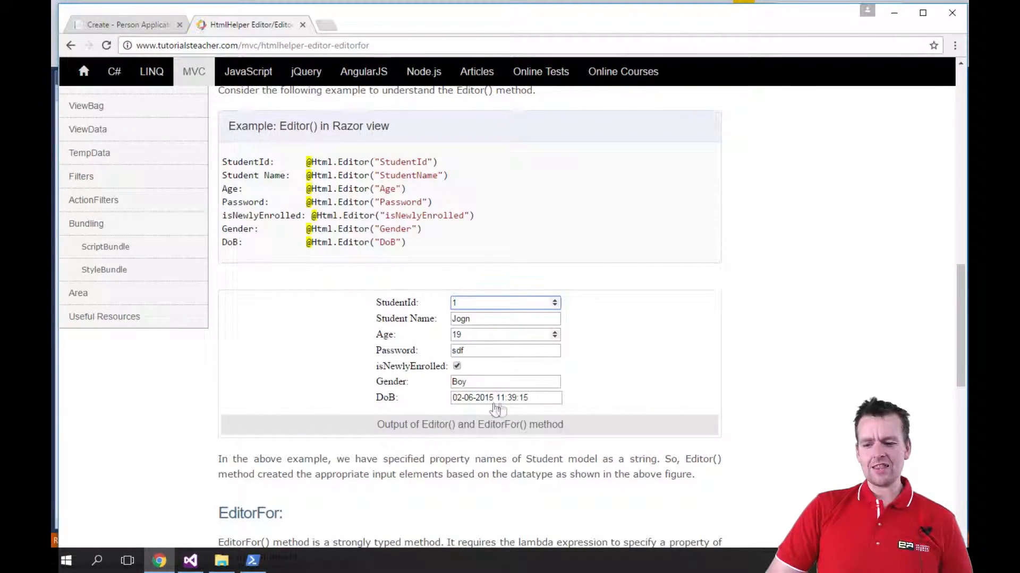
mouse_move(530, 406)
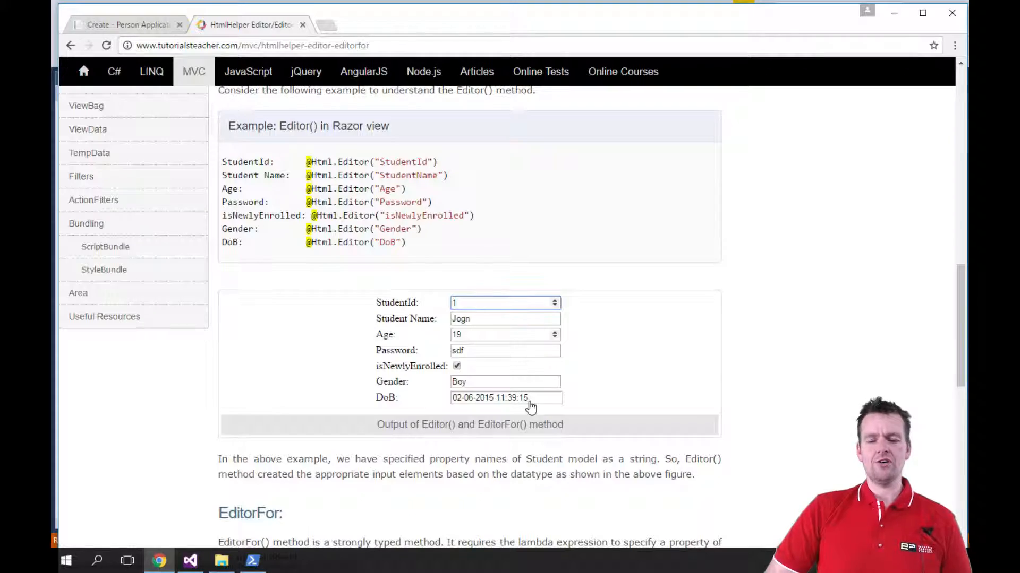
scroll(up, 3)
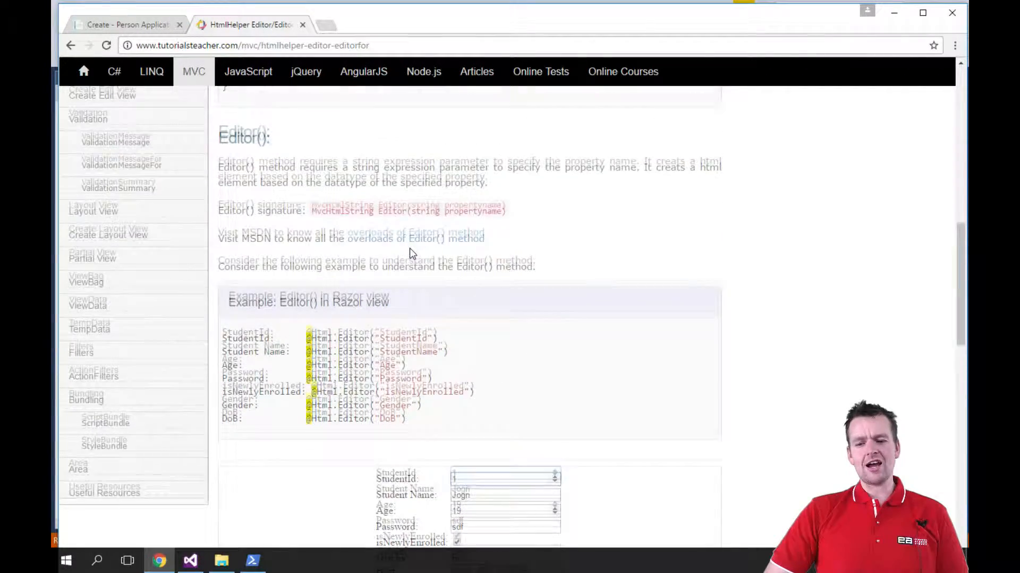
scroll(down, 3)
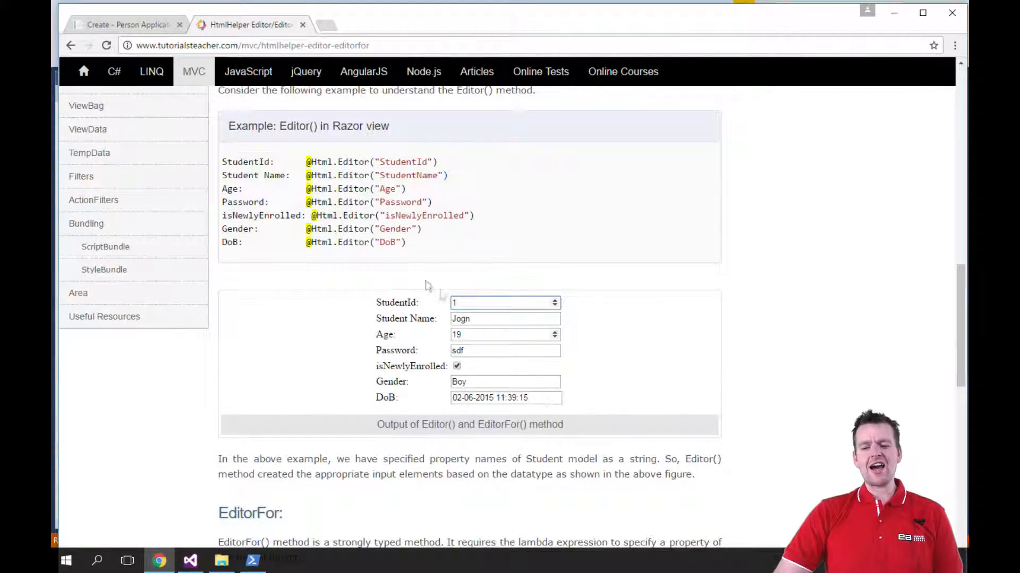
mouse_move(302, 161)
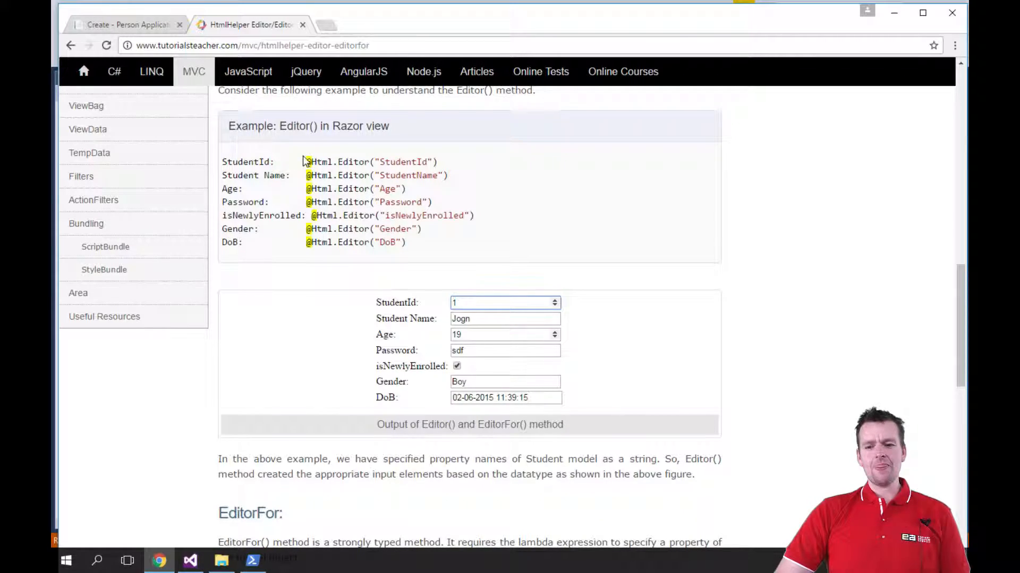
mouse_move(380, 309)
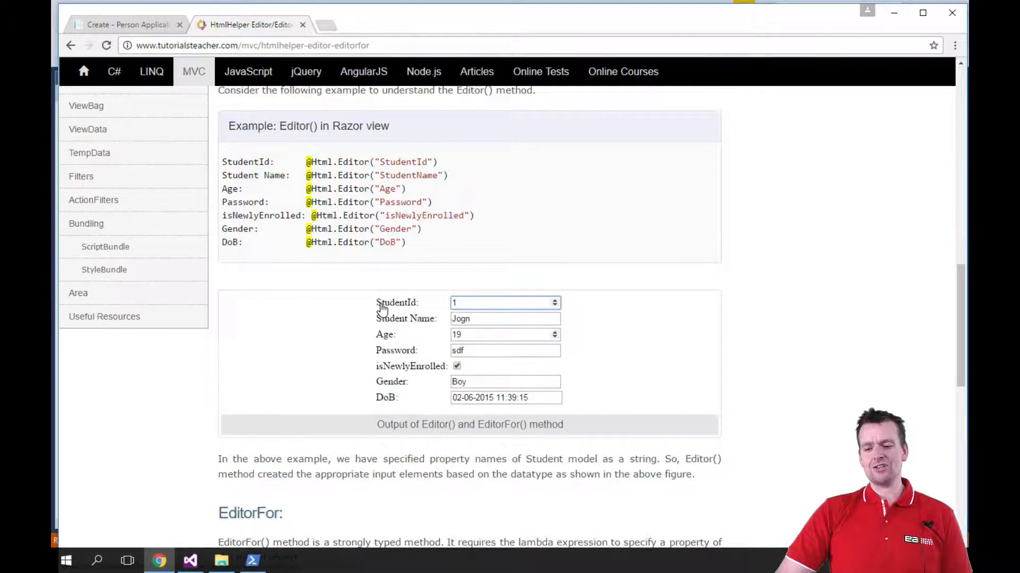
- View the lambda-based EditorFor() example and its output, then move to Visual Studio
scroll(down, 3)
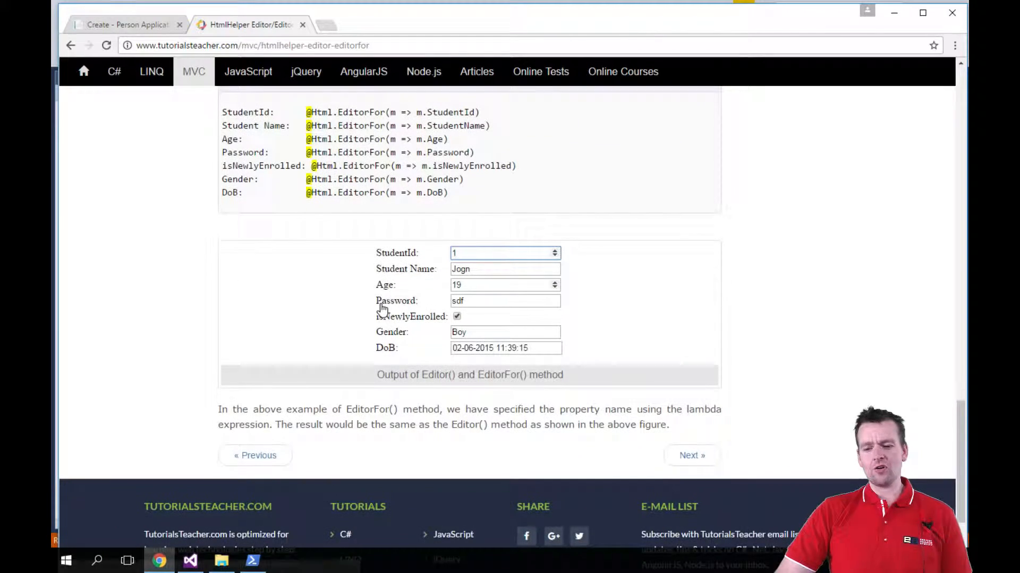
scroll(up, 3)
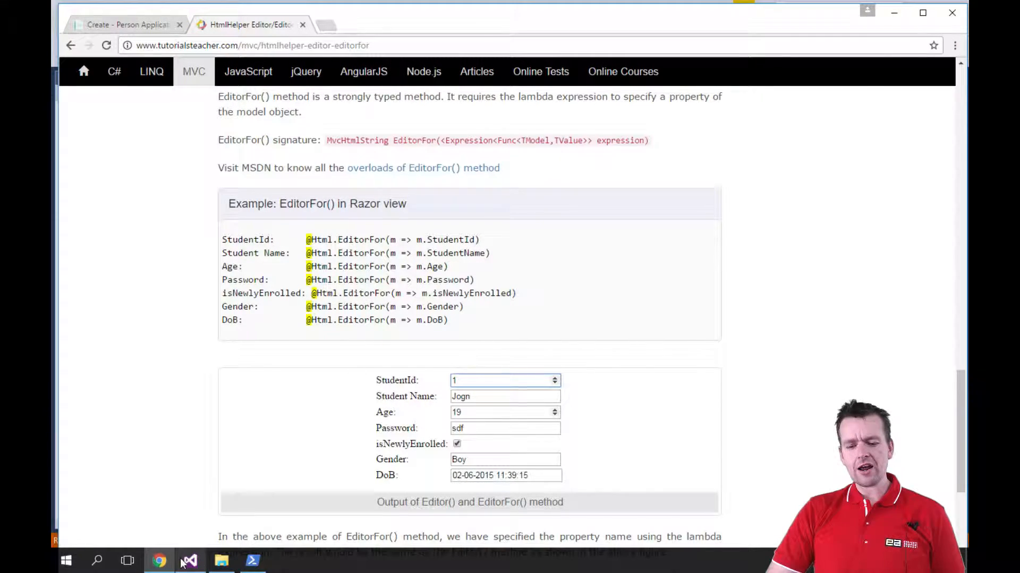
click(190, 561)
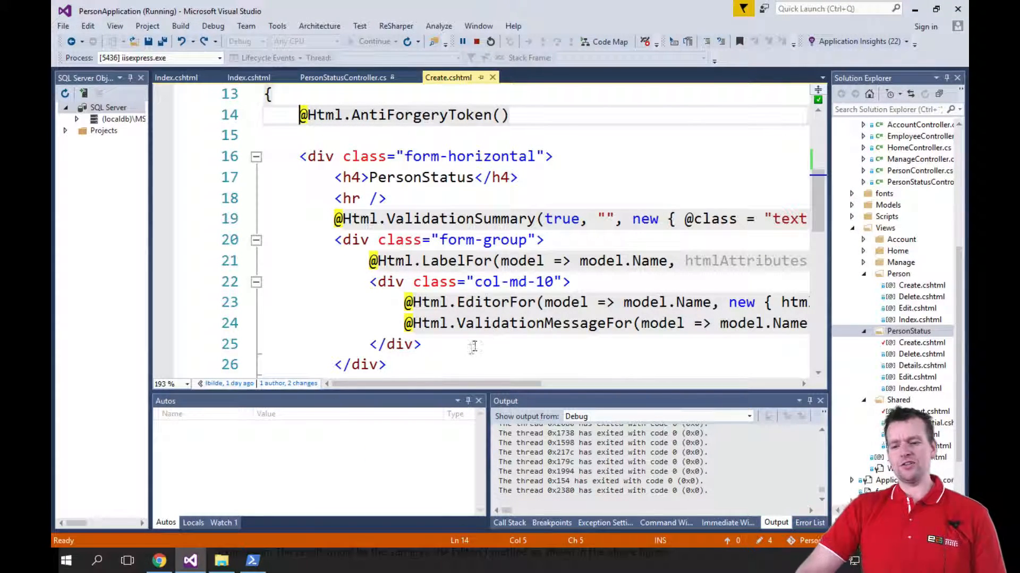
- Put the EditorFor's 'new { htmlAttributes = form-control }' argument on its own second line
scroll(right, 3)
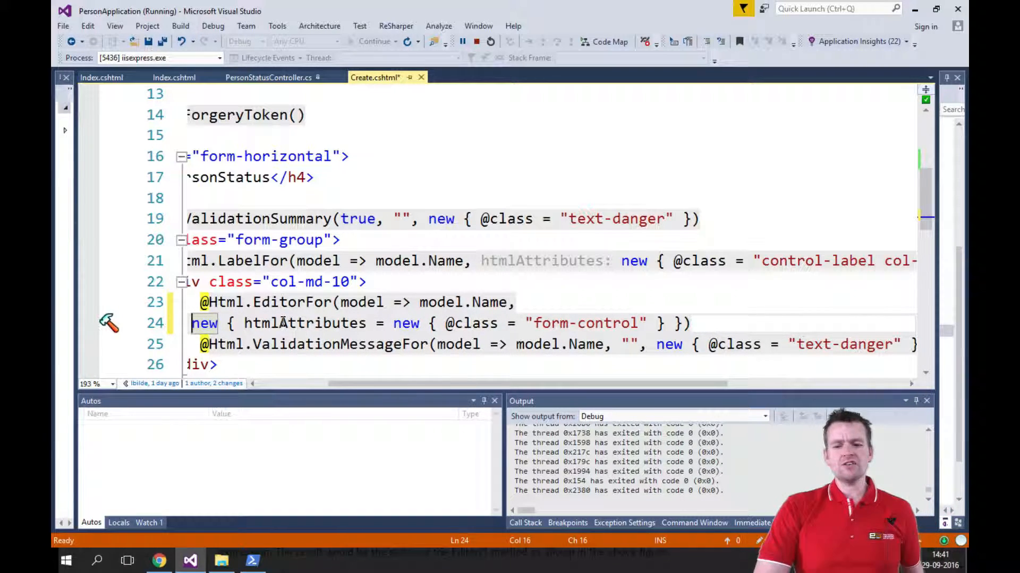
mouse_move(478, 301)
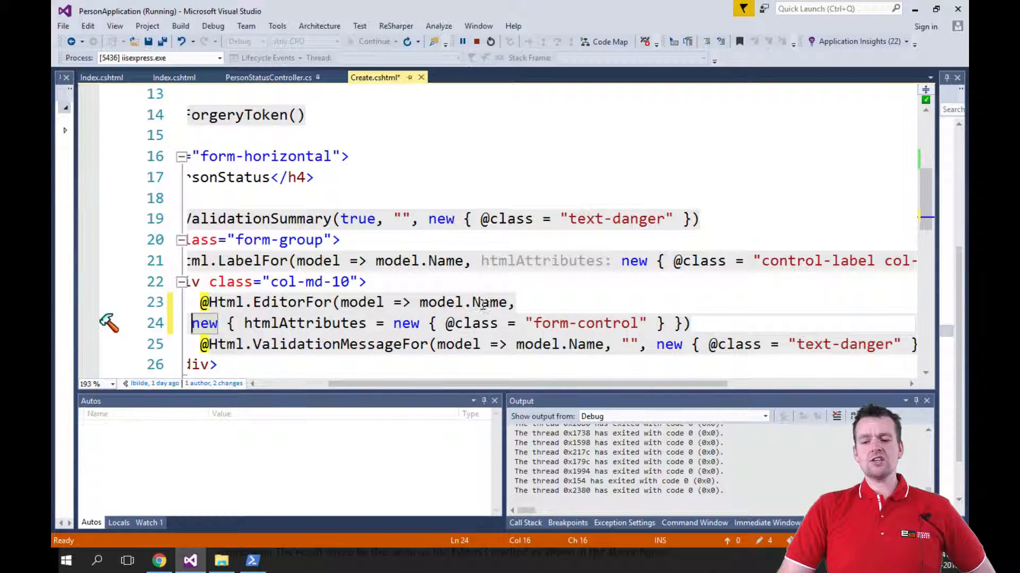
- In Chrome's Create page DevTools, expand div.col-md-10 to show the Name input's classes
click(159, 561)
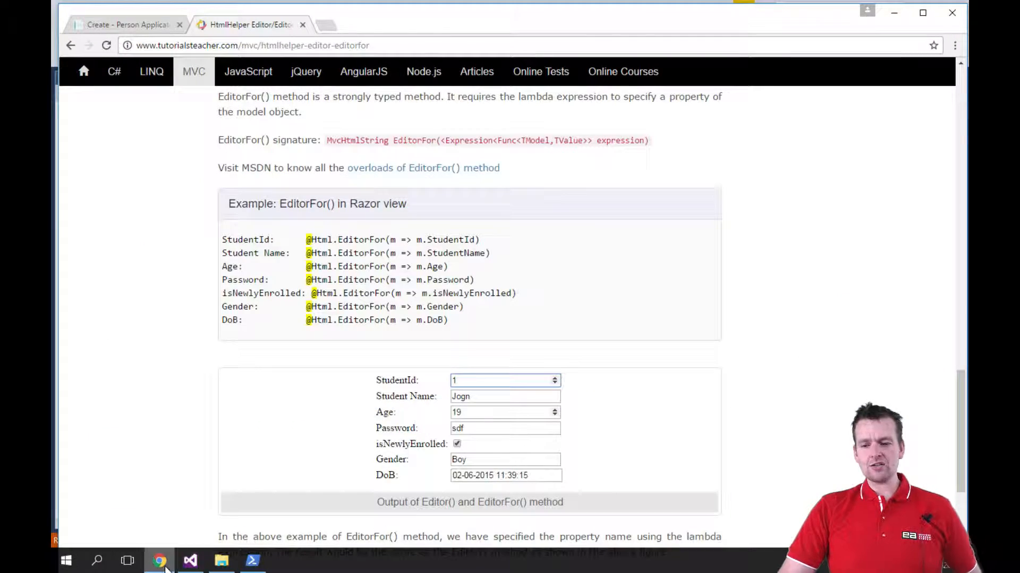
click(124, 24)
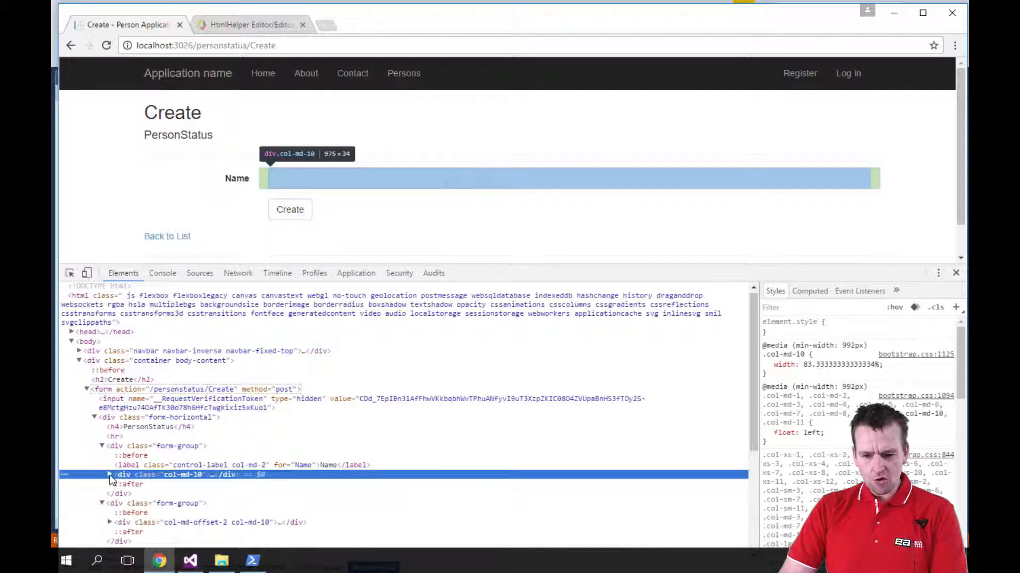
click(110, 475)
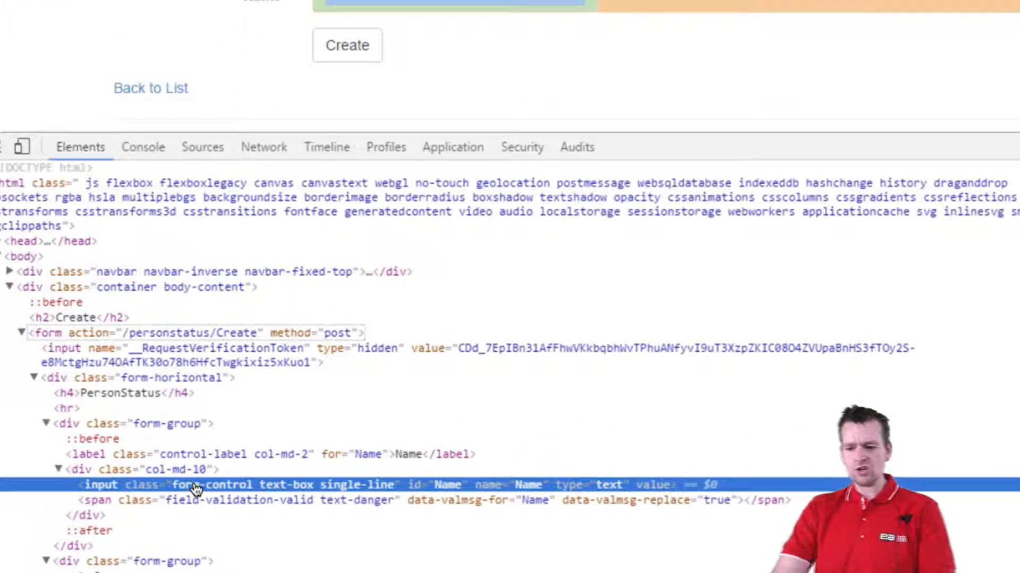
mouse_move(276, 499)
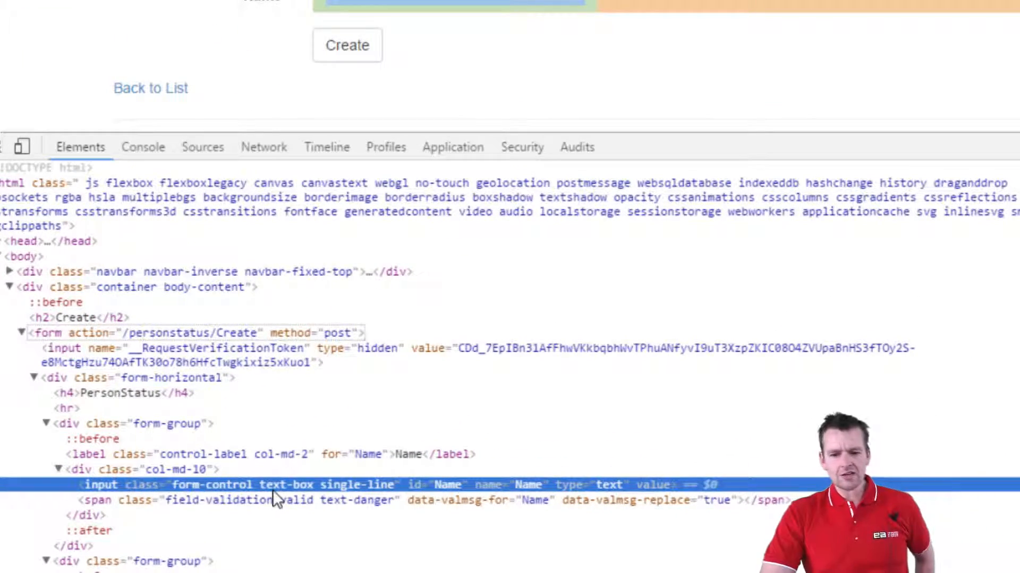
mouse_move(434, 496)
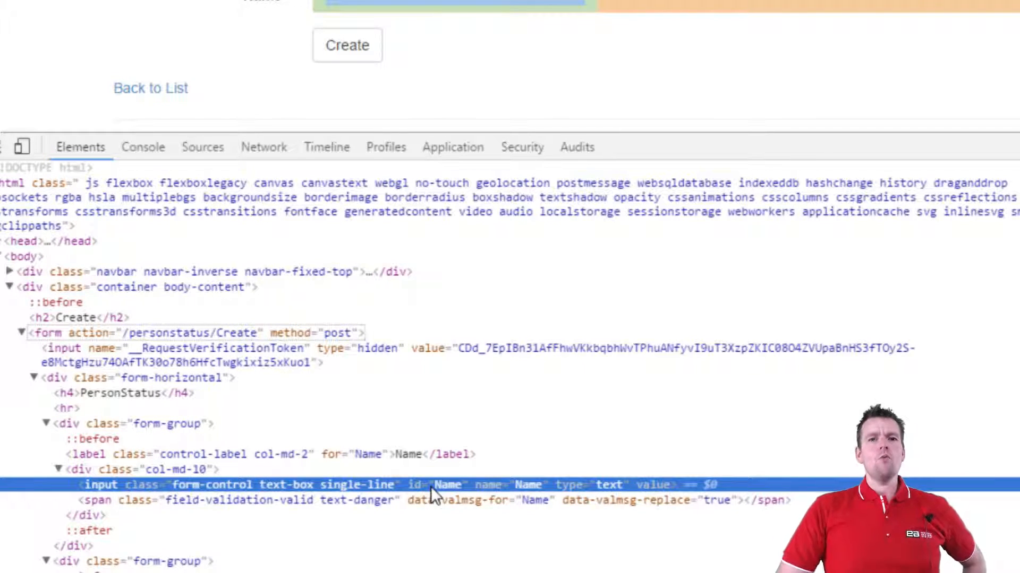
mouse_move(510, 493)
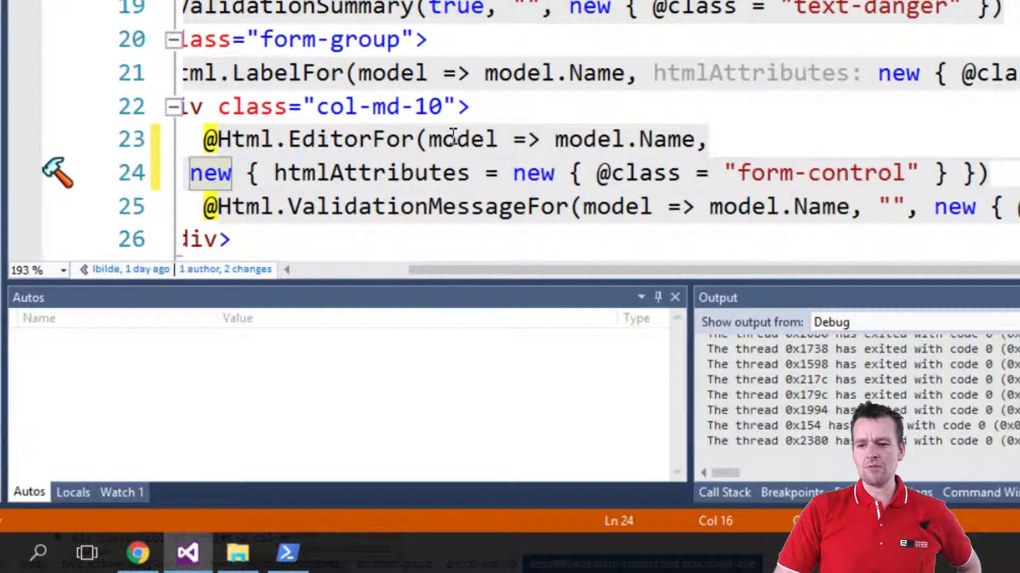
mouse_move(661, 139)
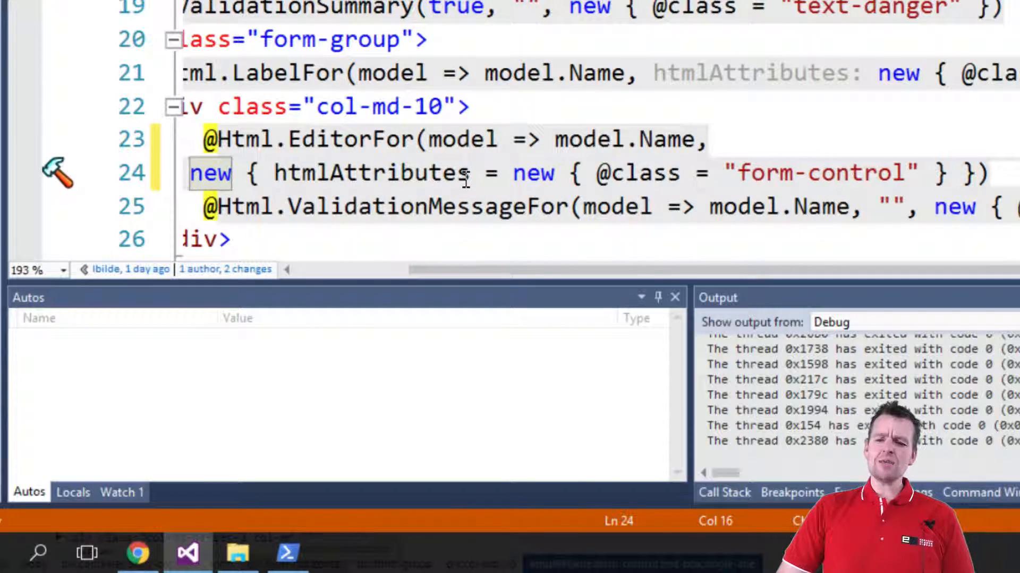
mouse_move(637, 172)
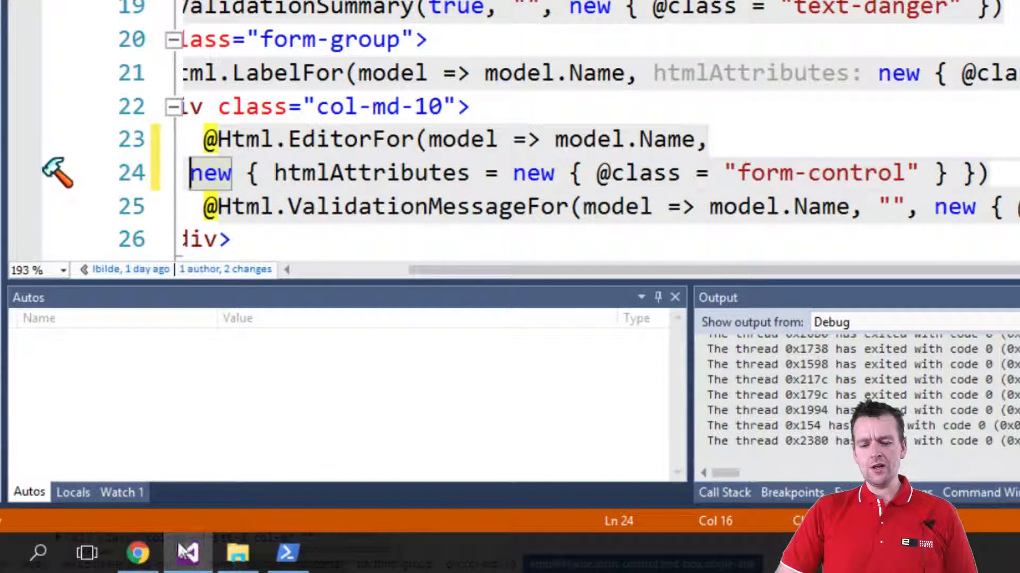
- Return to Chrome's element inspector after reviewing the EditorFor form-control code
click(137, 553)
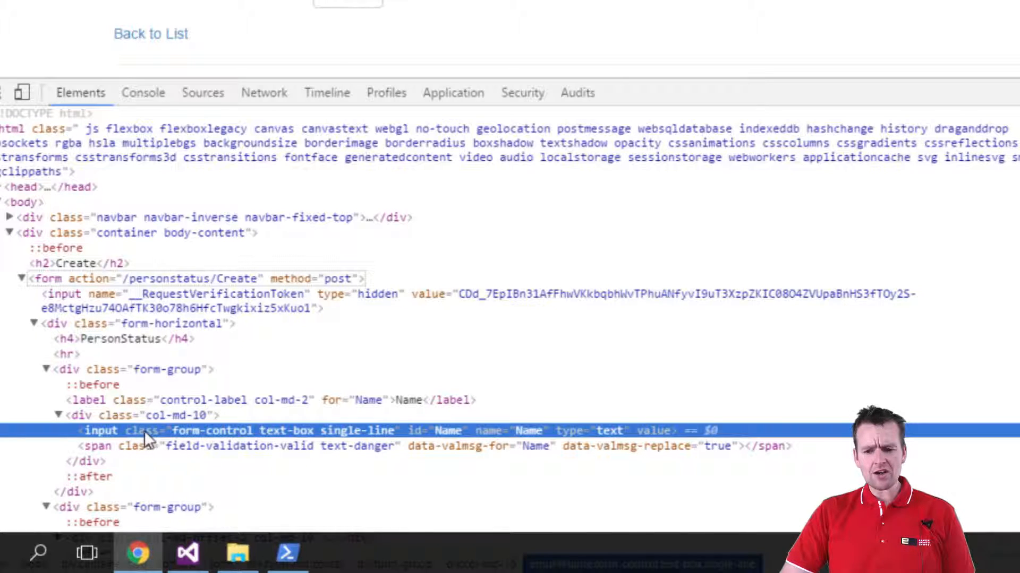
mouse_move(254, 435)
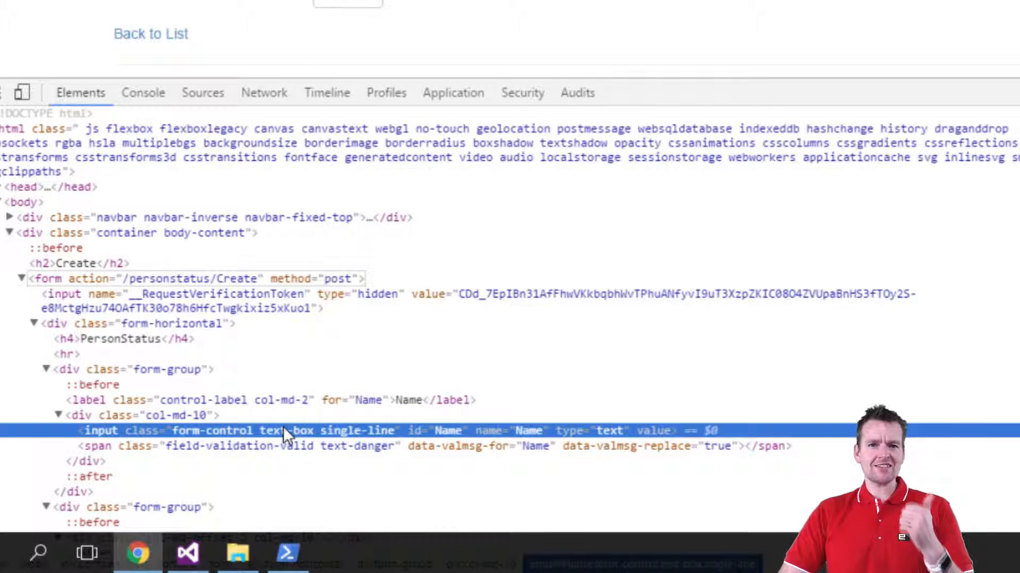
- Go back to Create.cshtml in Visual Studio after checking the input's class attribute
click(187, 553)
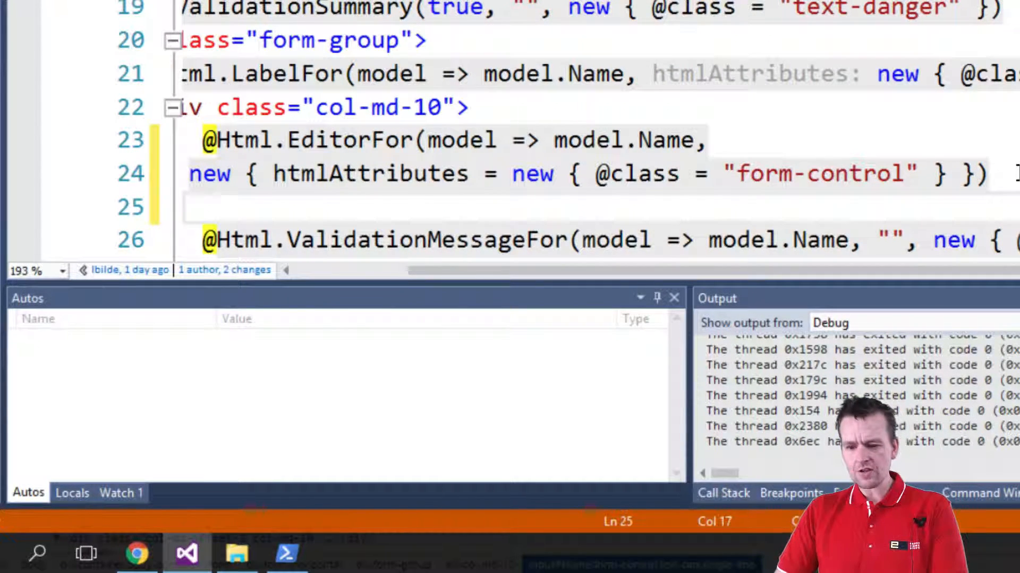
text(@hTML)
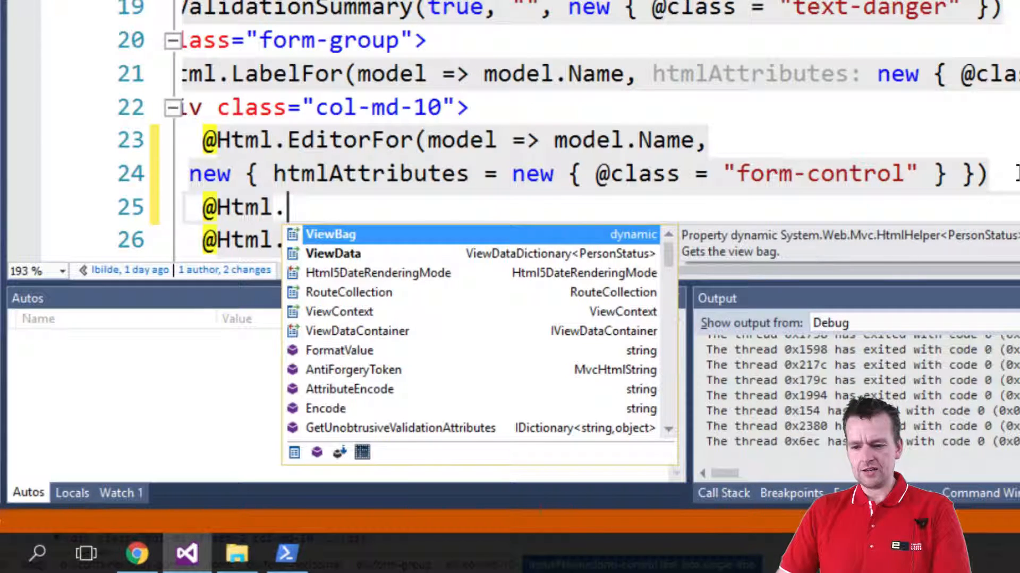
text(tE)
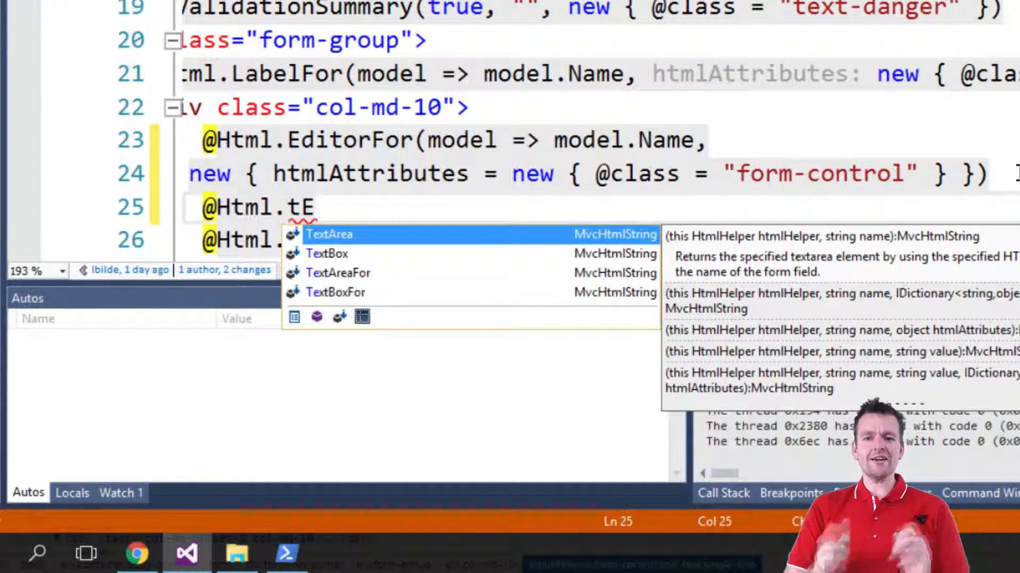
mouse_move(149, 254)
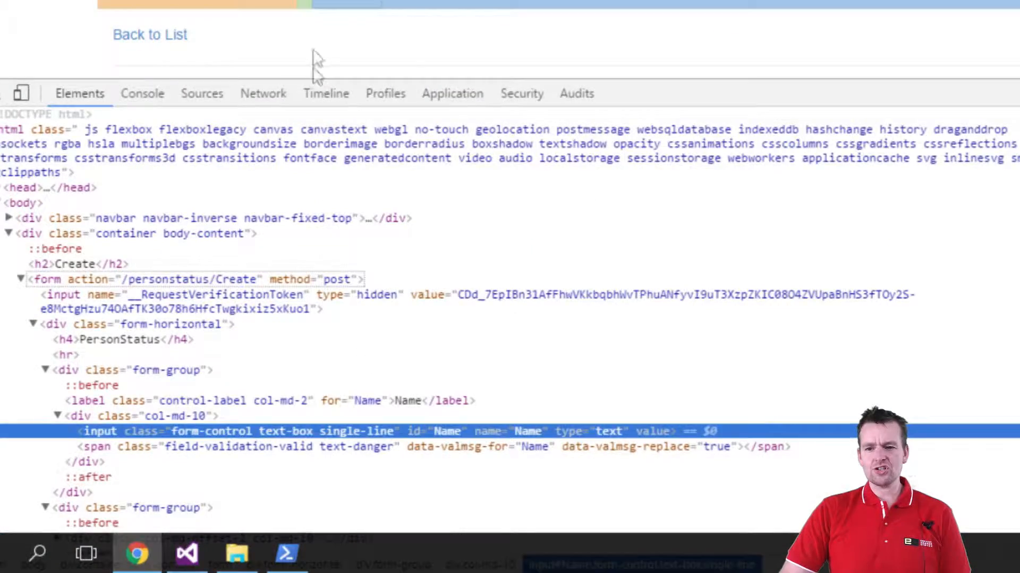
- Reopen the Editor/EditorFor tutorial tab and scroll to the Property DataType / Html Element table
click(280, 39)
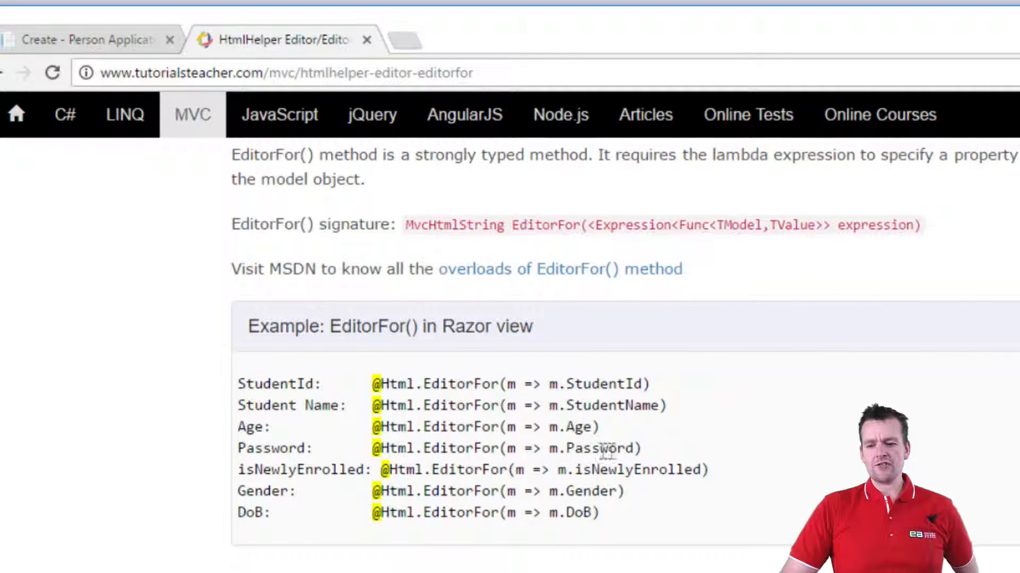
scroll(down, 3)
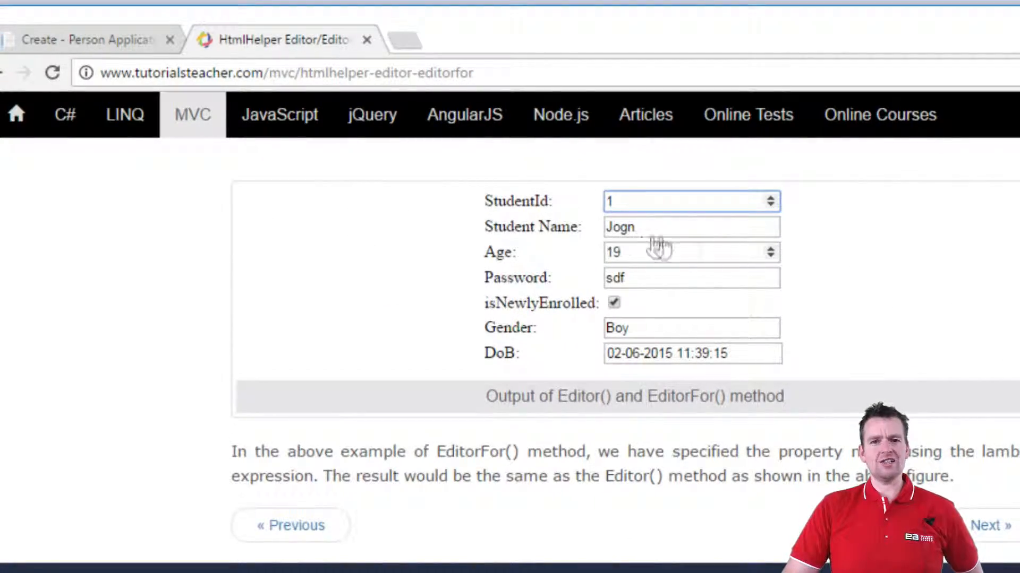
scroll(up, 3)
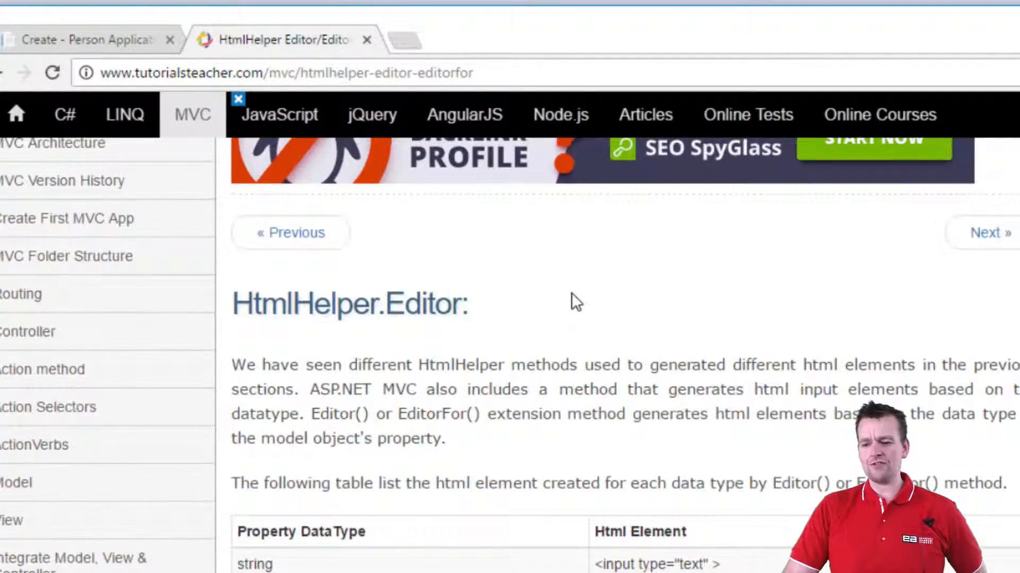
scroll(down, 3)
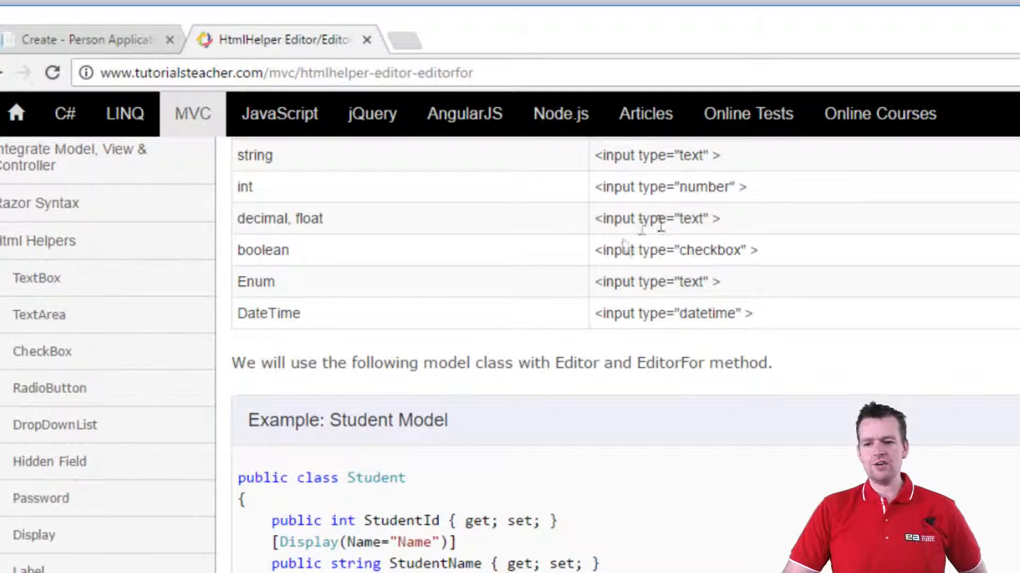